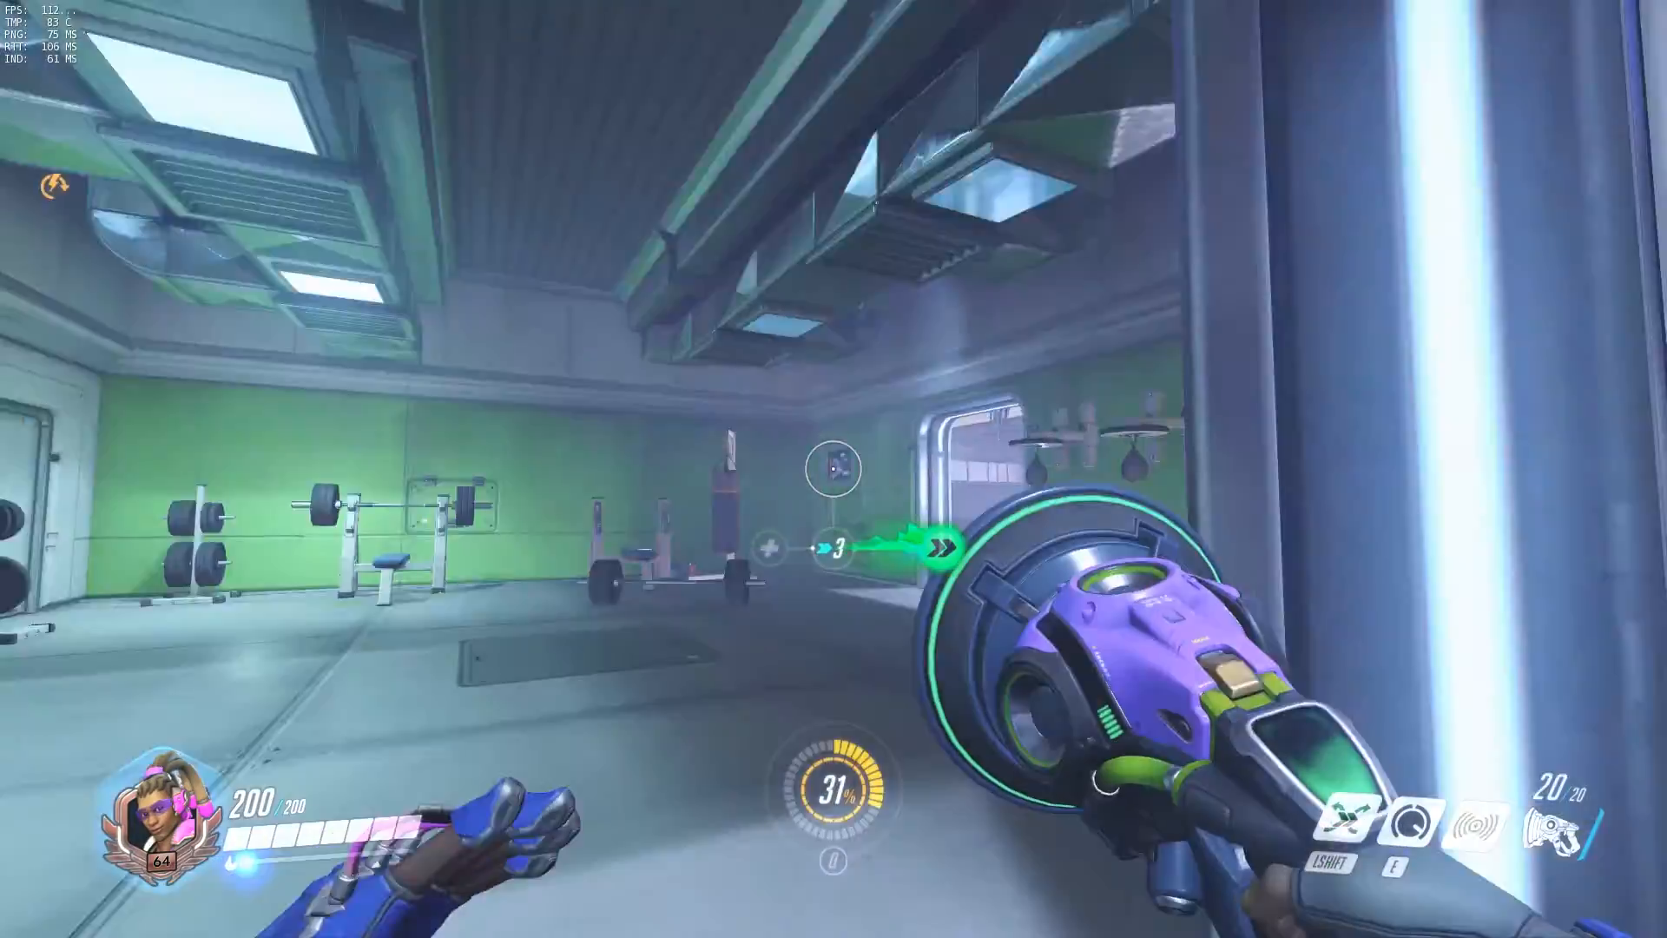
pyautogui.moveTo(833, 469)
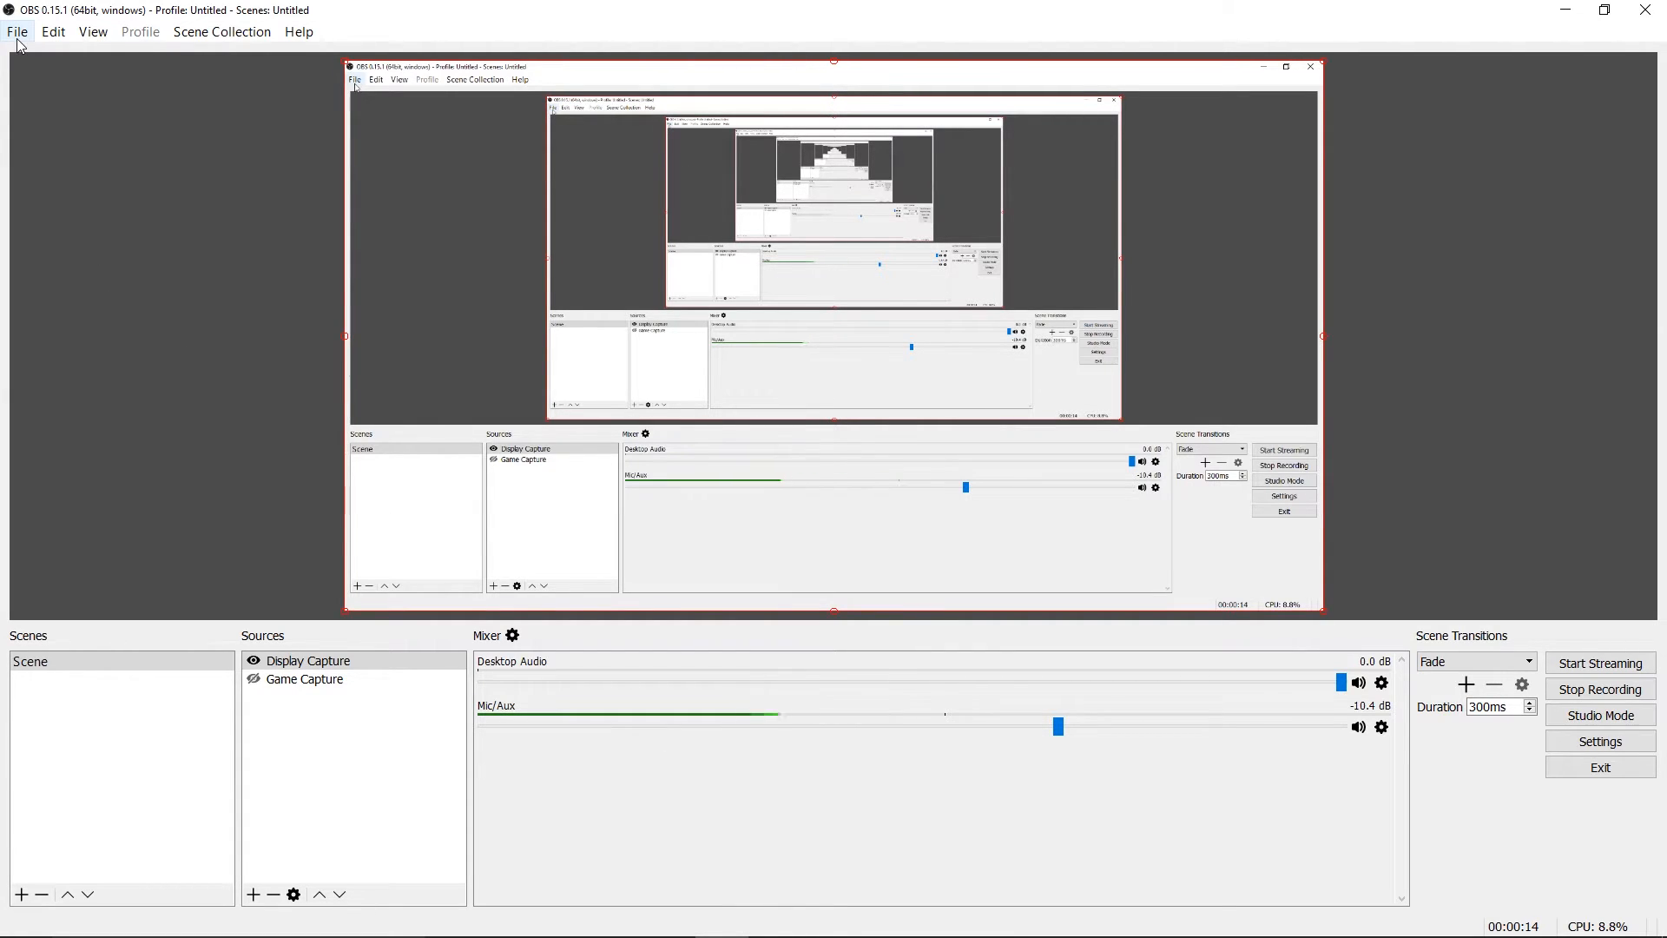
# - Open OBS Studio's Settings window from the File menu
pyautogui.click(17, 31)
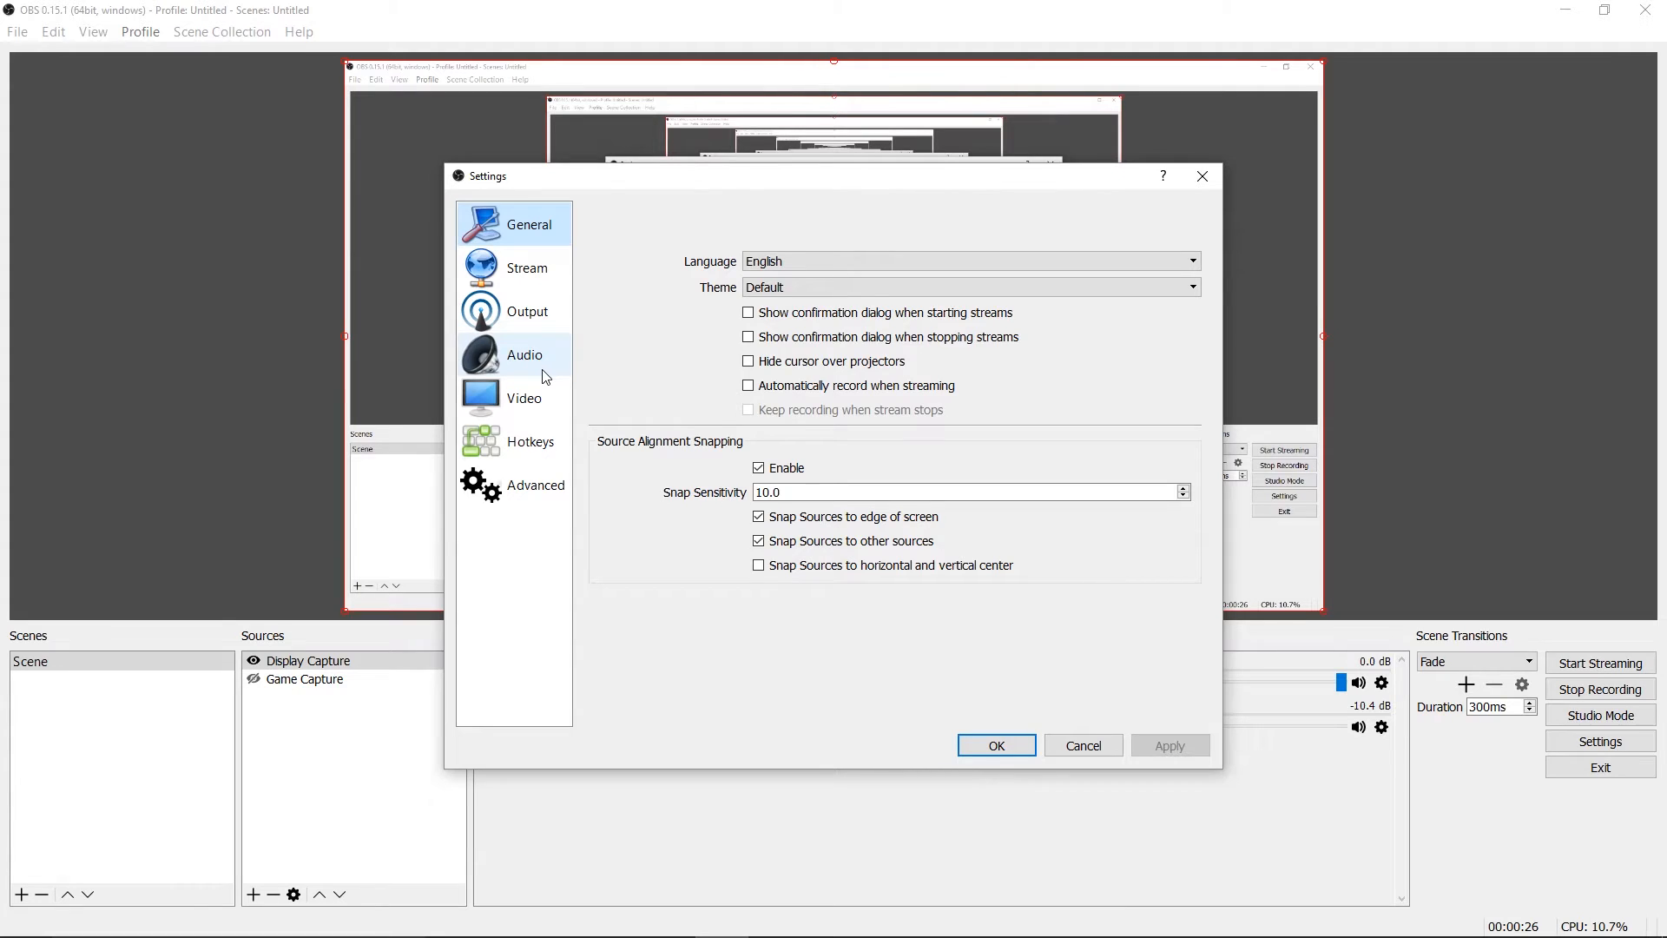
# - Show the Audio page and open the Mic/Auxiliary Audio Device dropdown
pyautogui.click(524, 354)
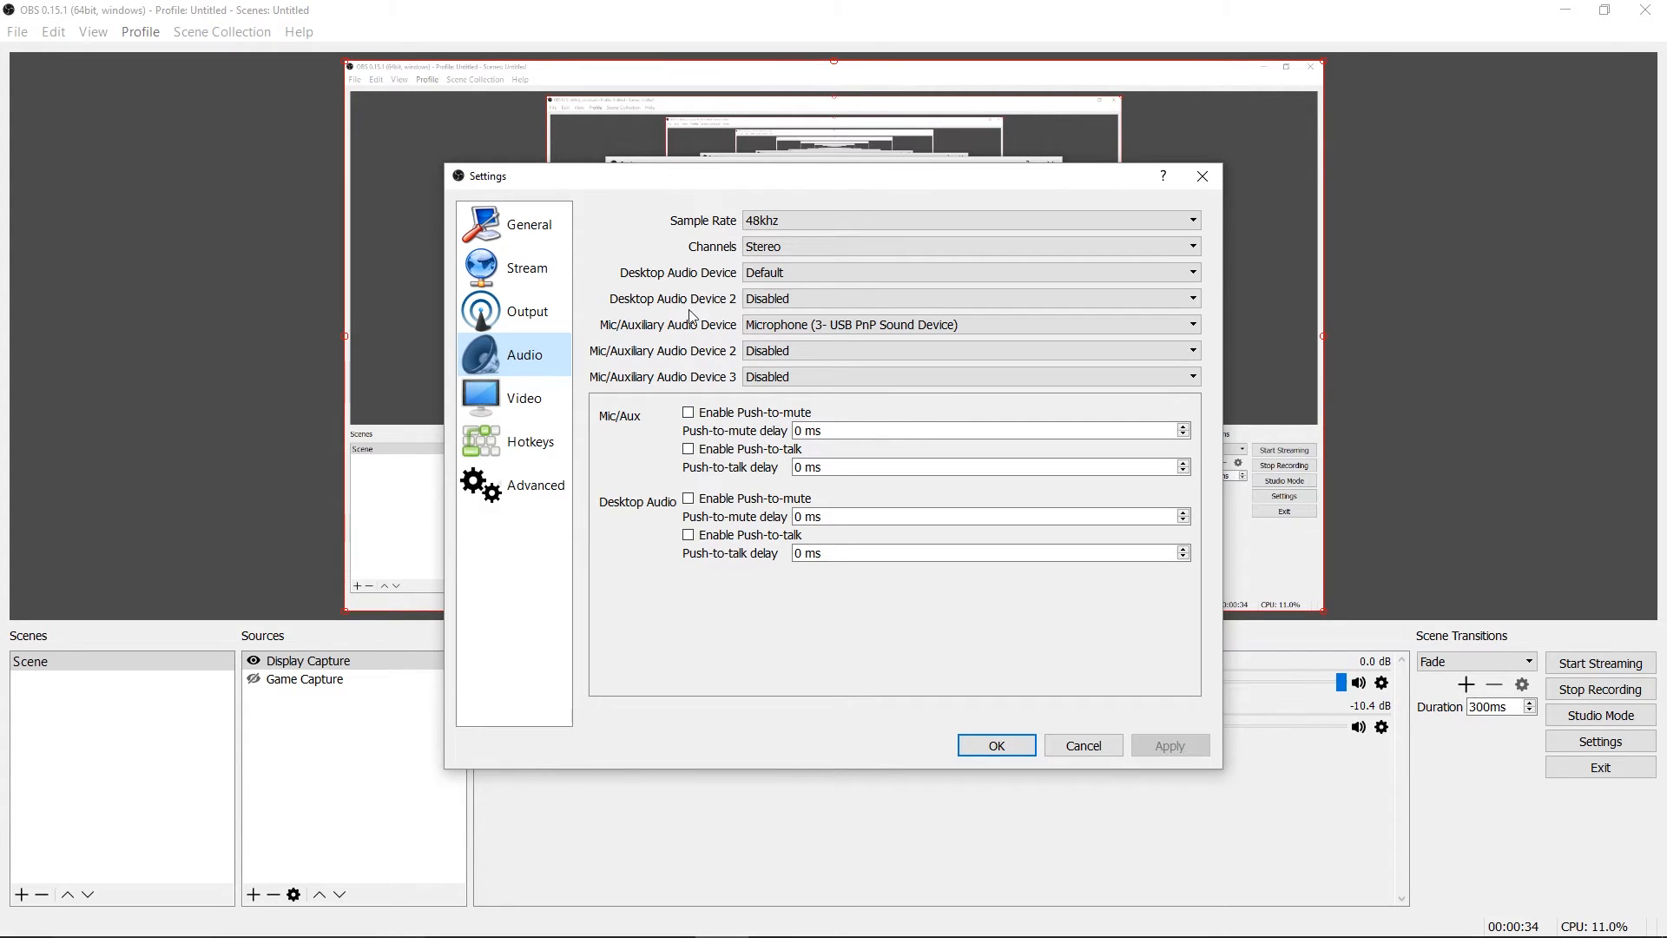
pyautogui.moveTo(630, 354)
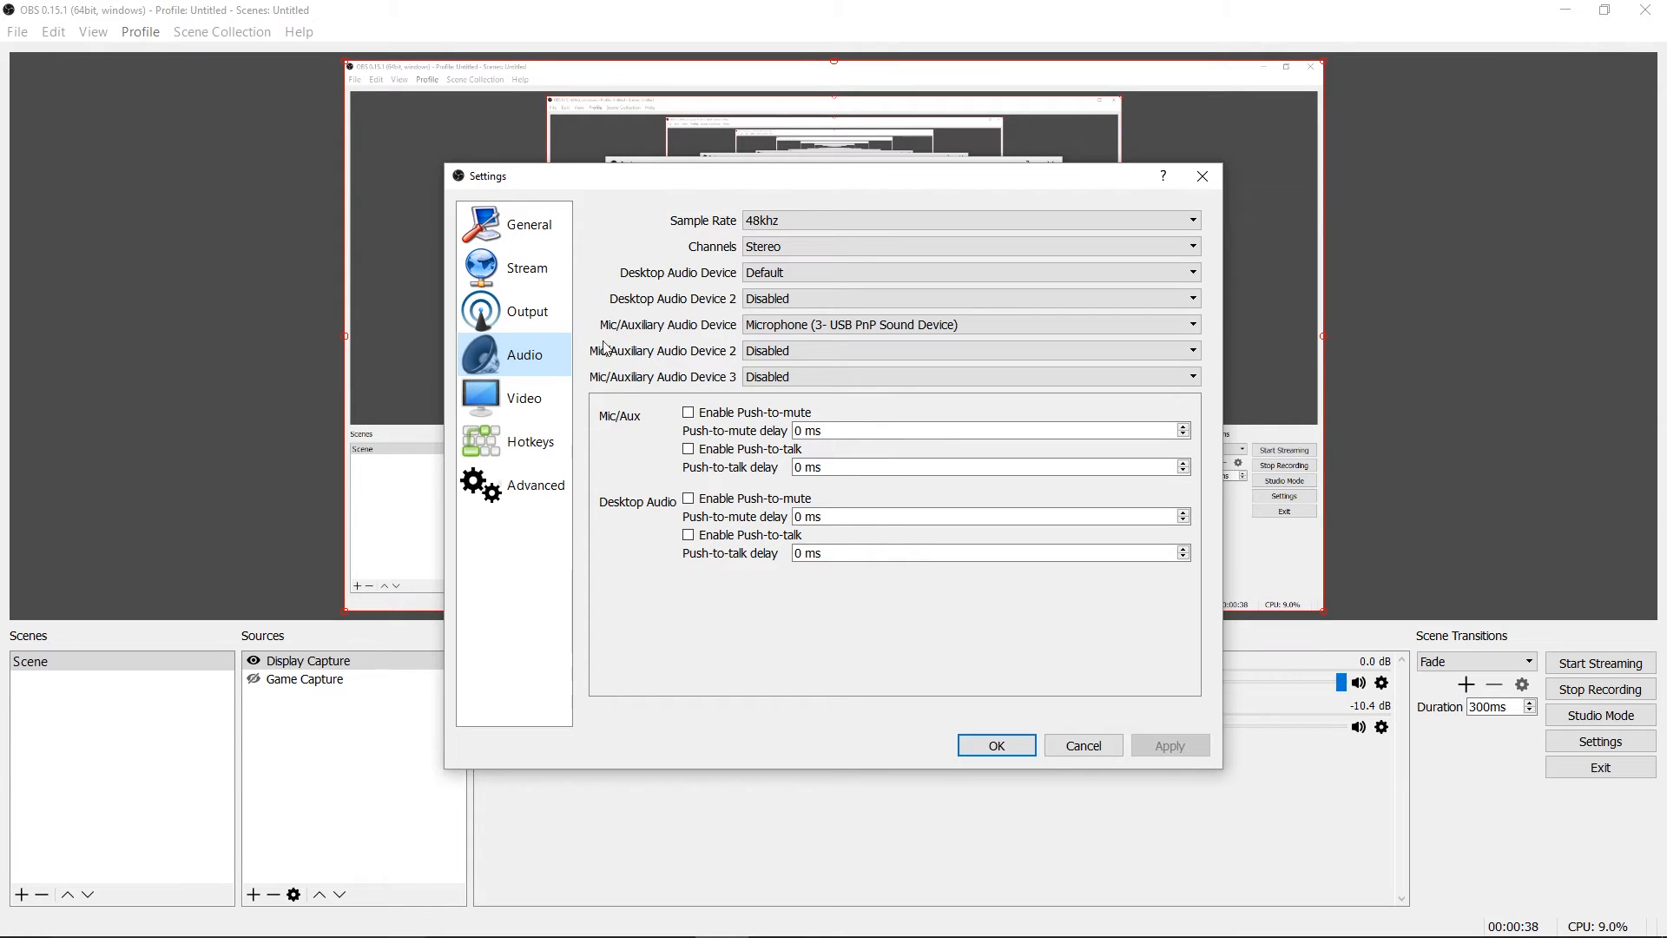
pyautogui.moveTo(723, 387)
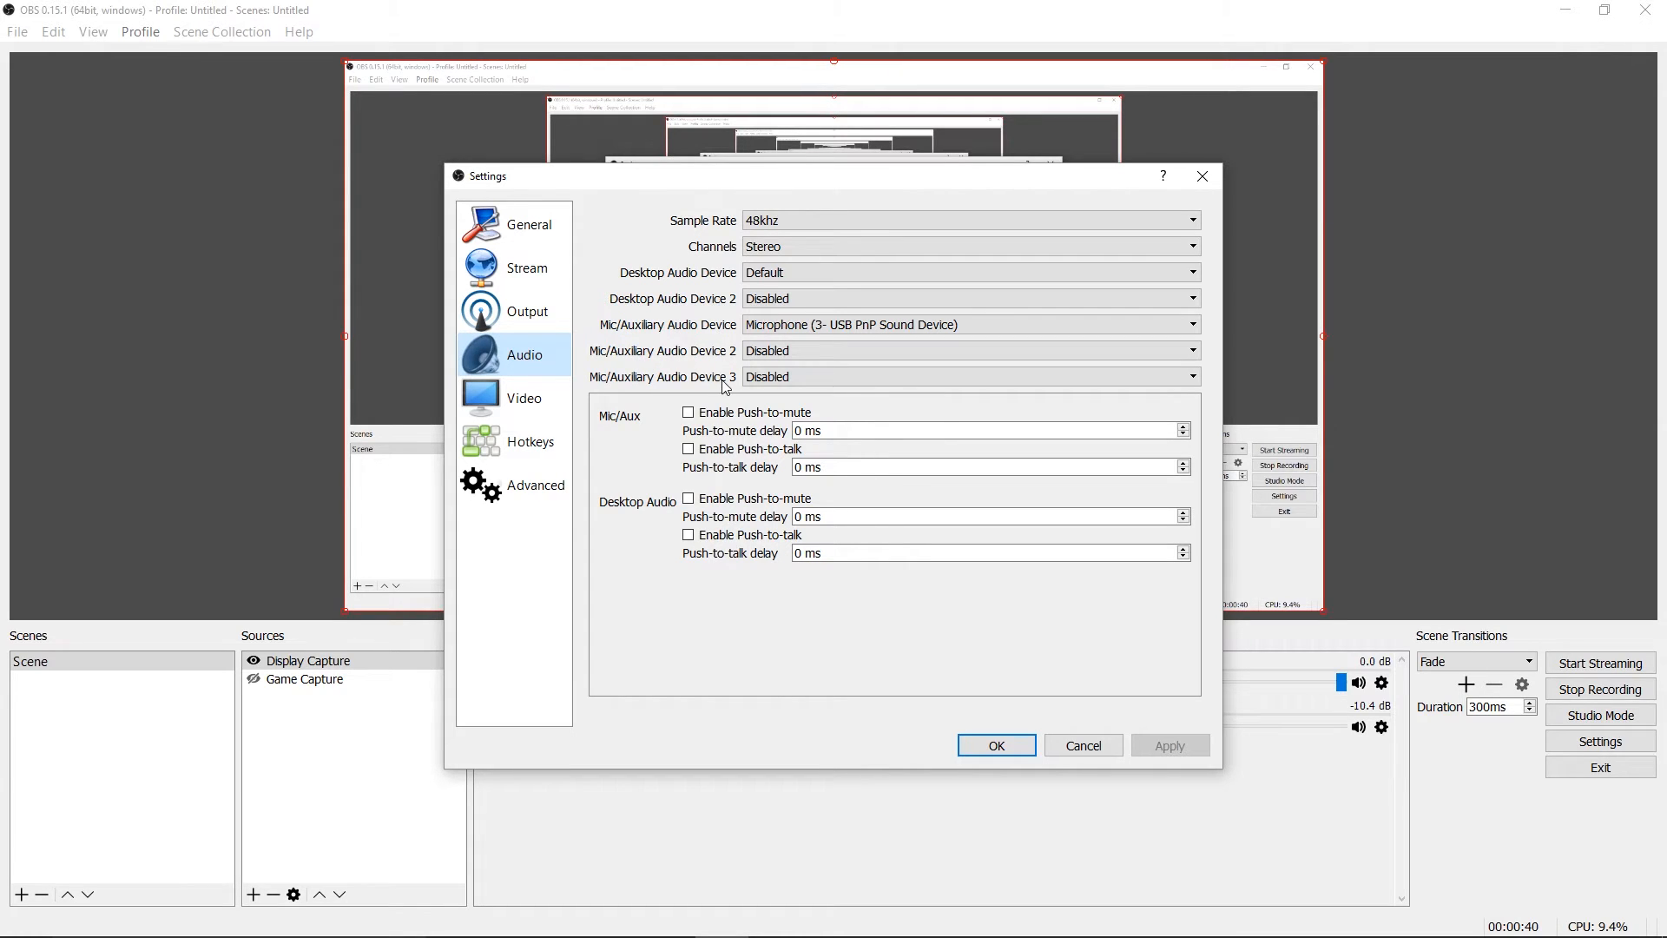
pyautogui.click(967, 350)
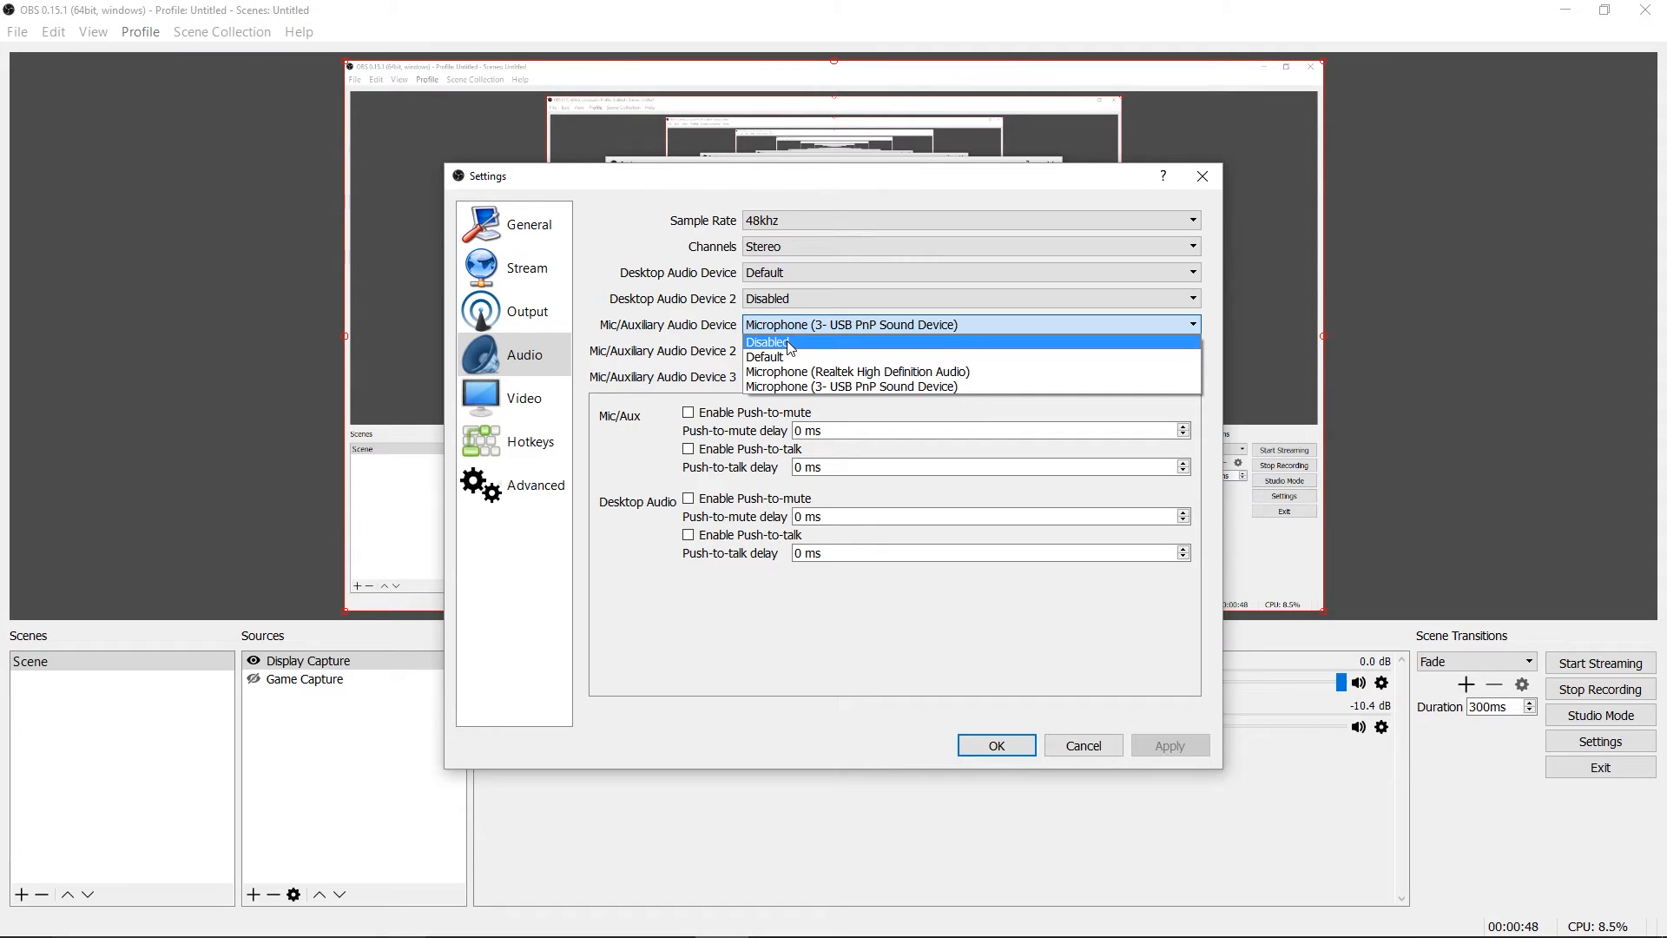
# - Set the Mic/Auxiliary audio device to Disabled and apply it
pyautogui.click(766, 342)
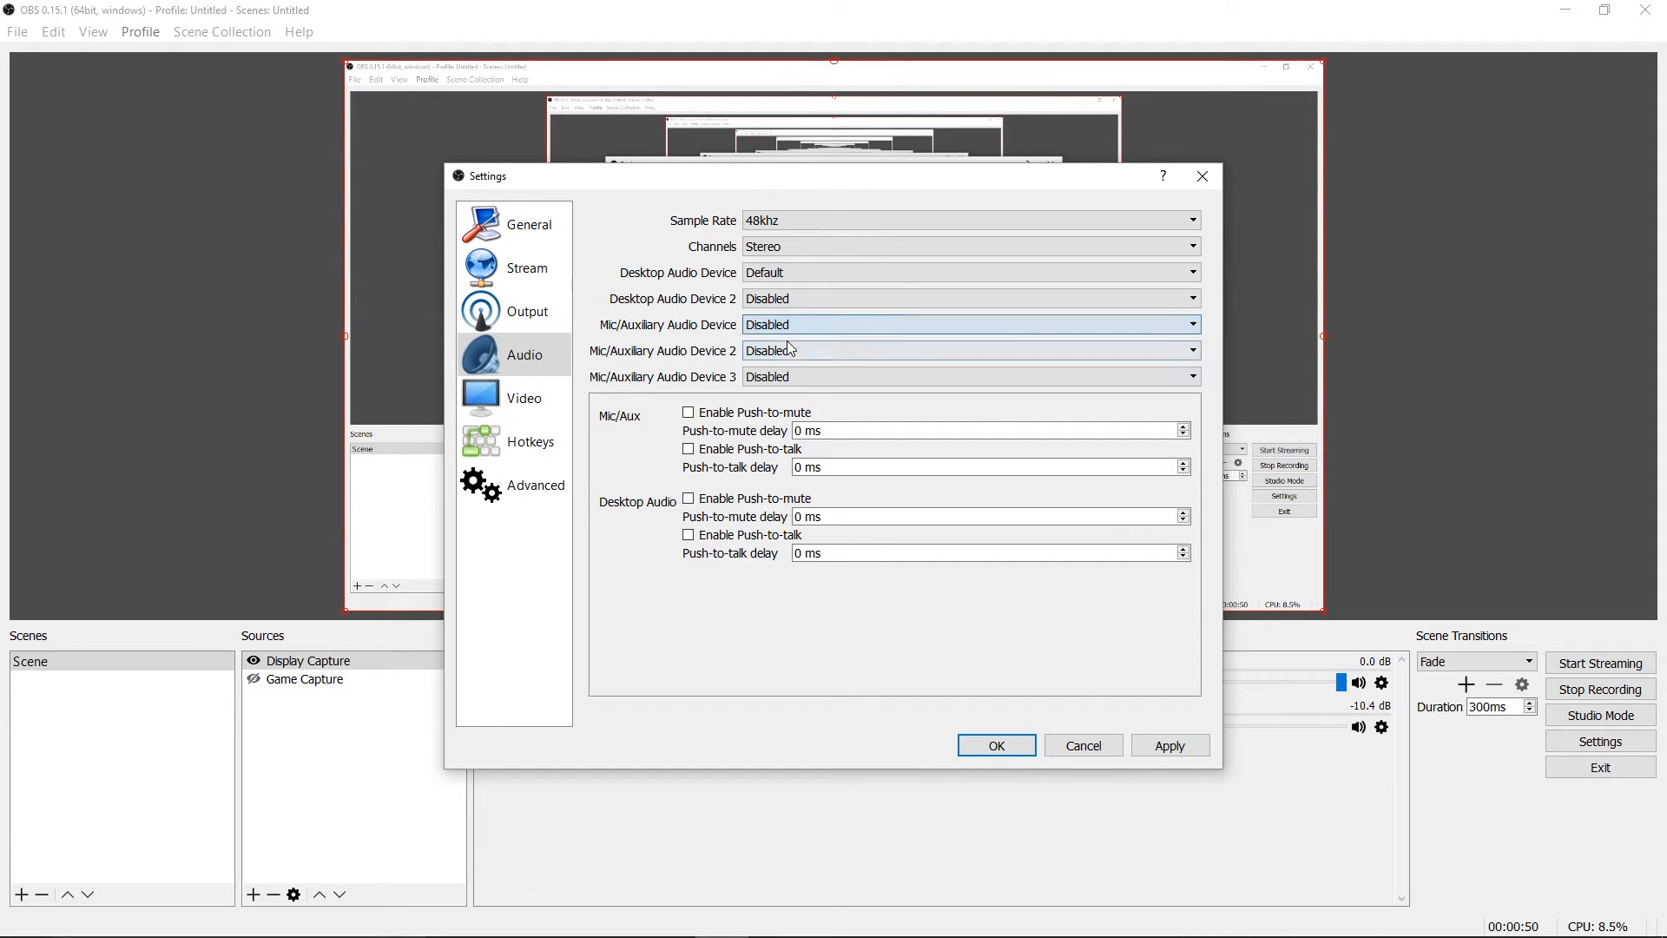
pyautogui.click(1168, 744)
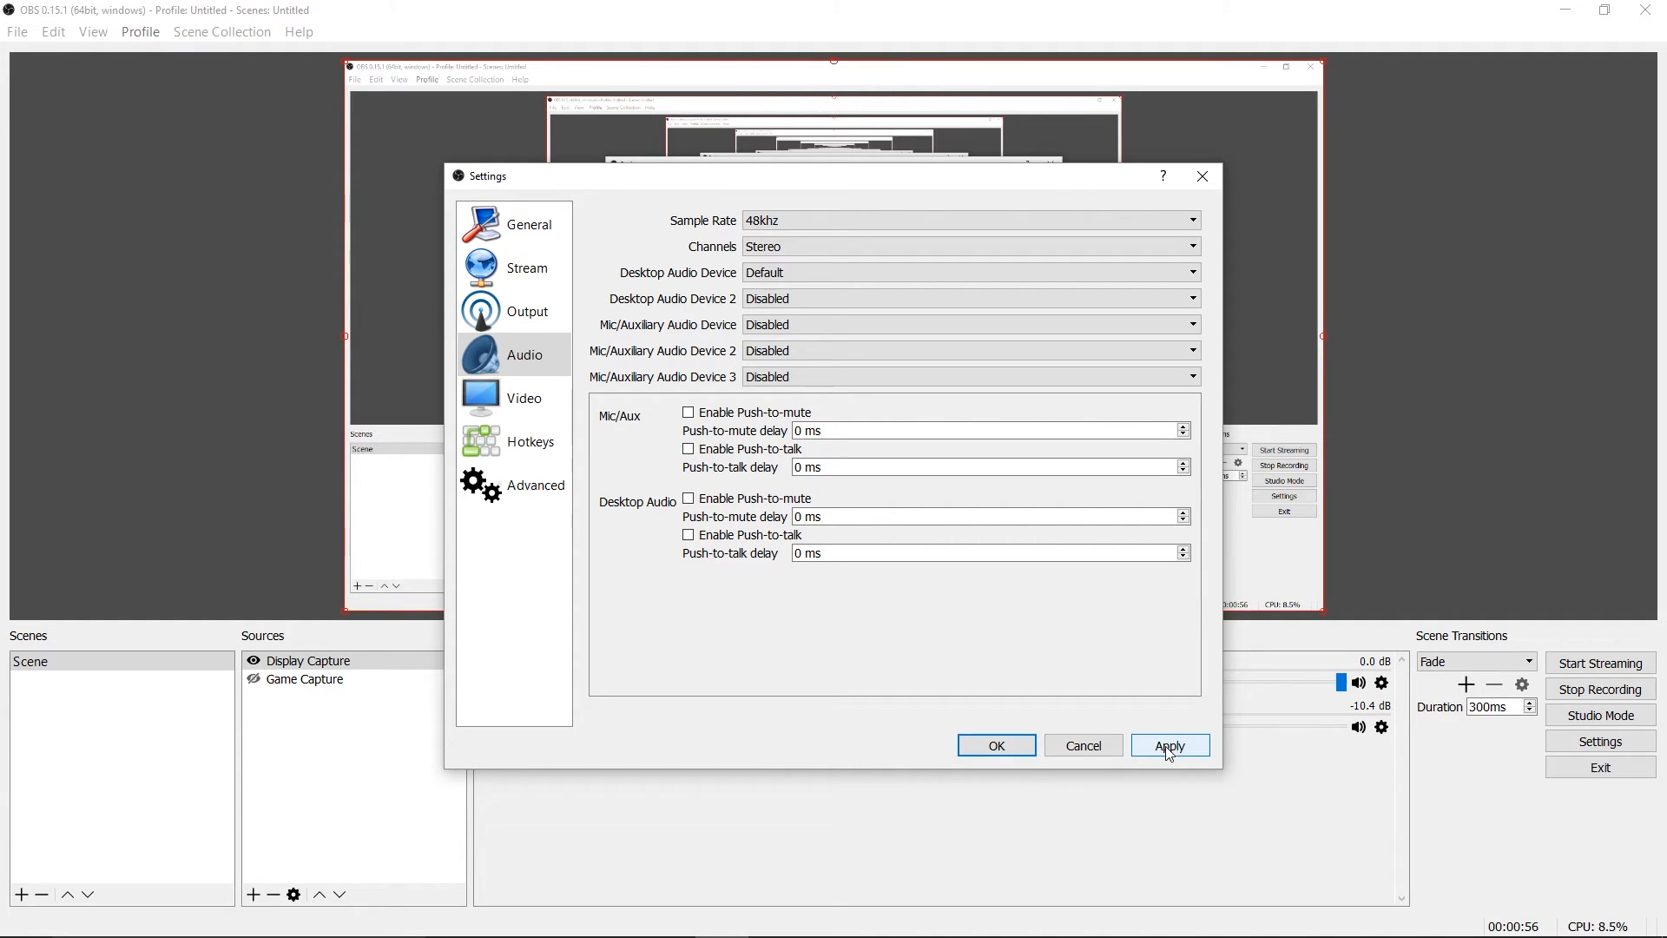
pyautogui.click(1169, 744)
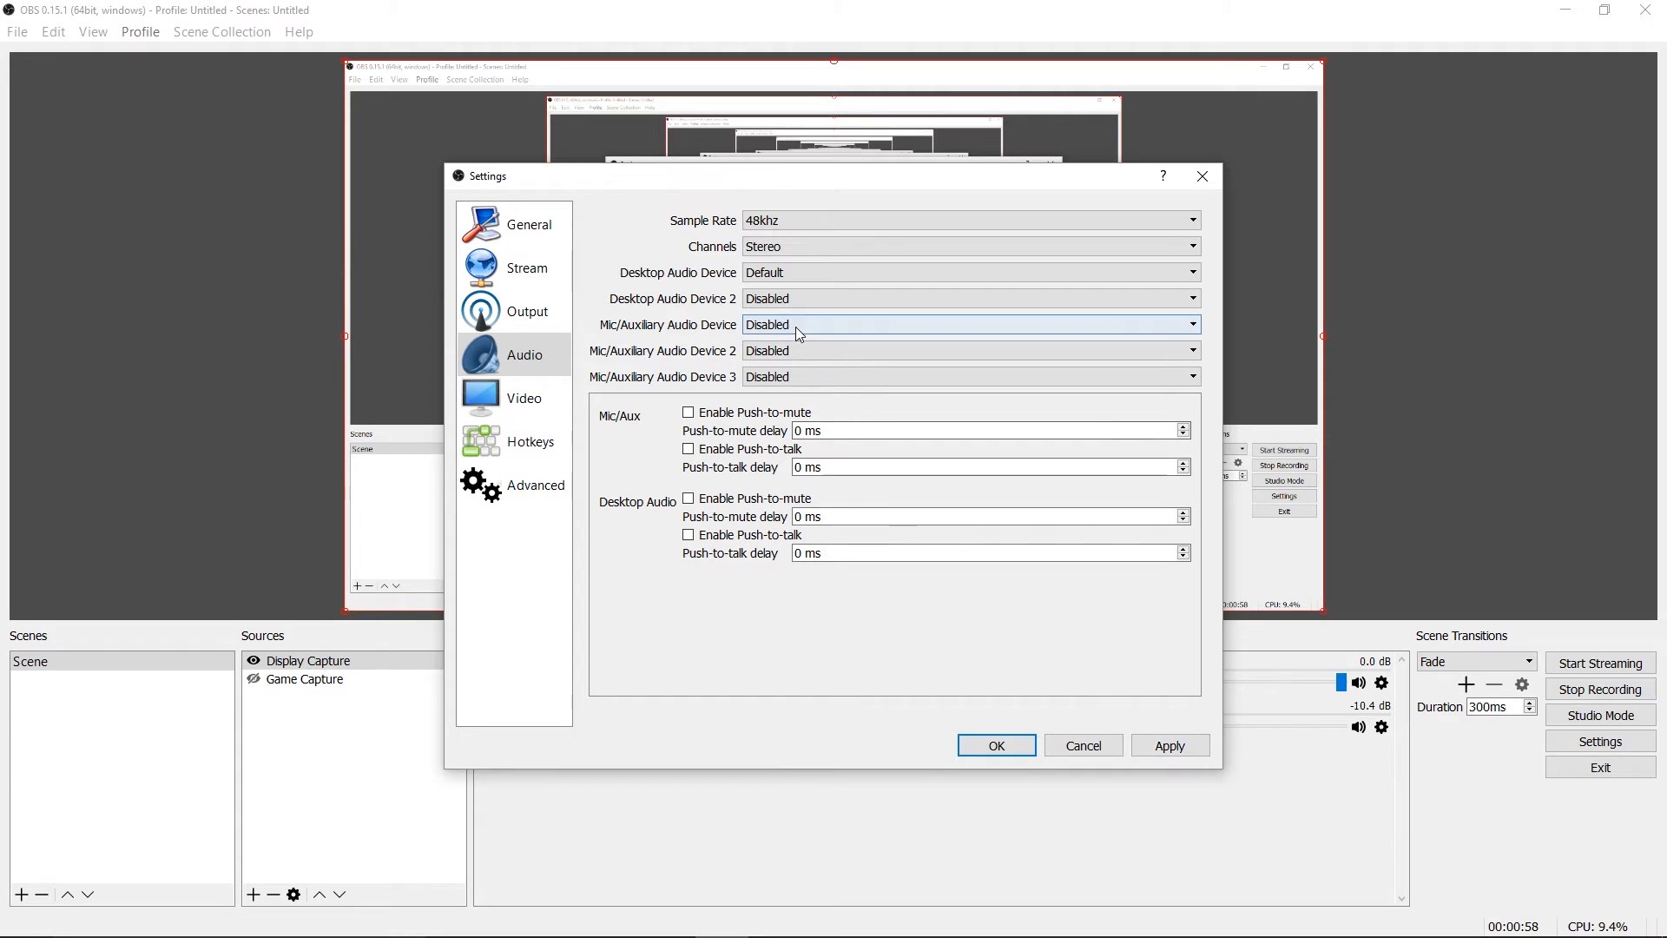
# - Reselect Microphone (3- USB PnP Sound Device) and close settings with Cancel
pyautogui.click(967, 323)
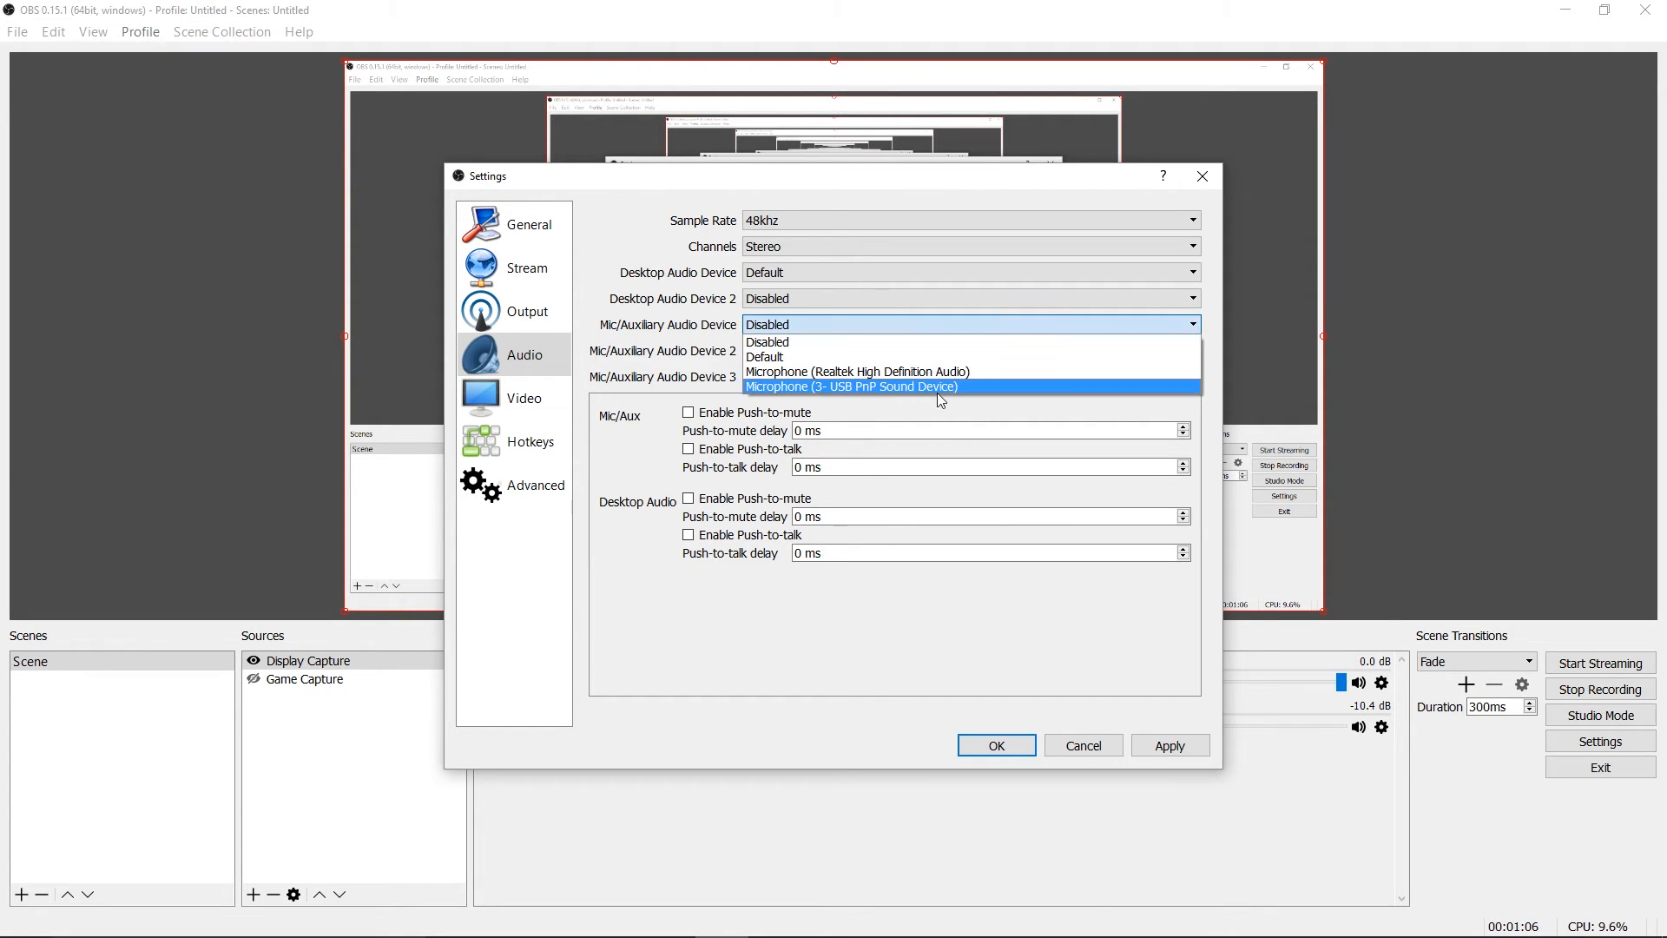
pyautogui.click(851, 385)
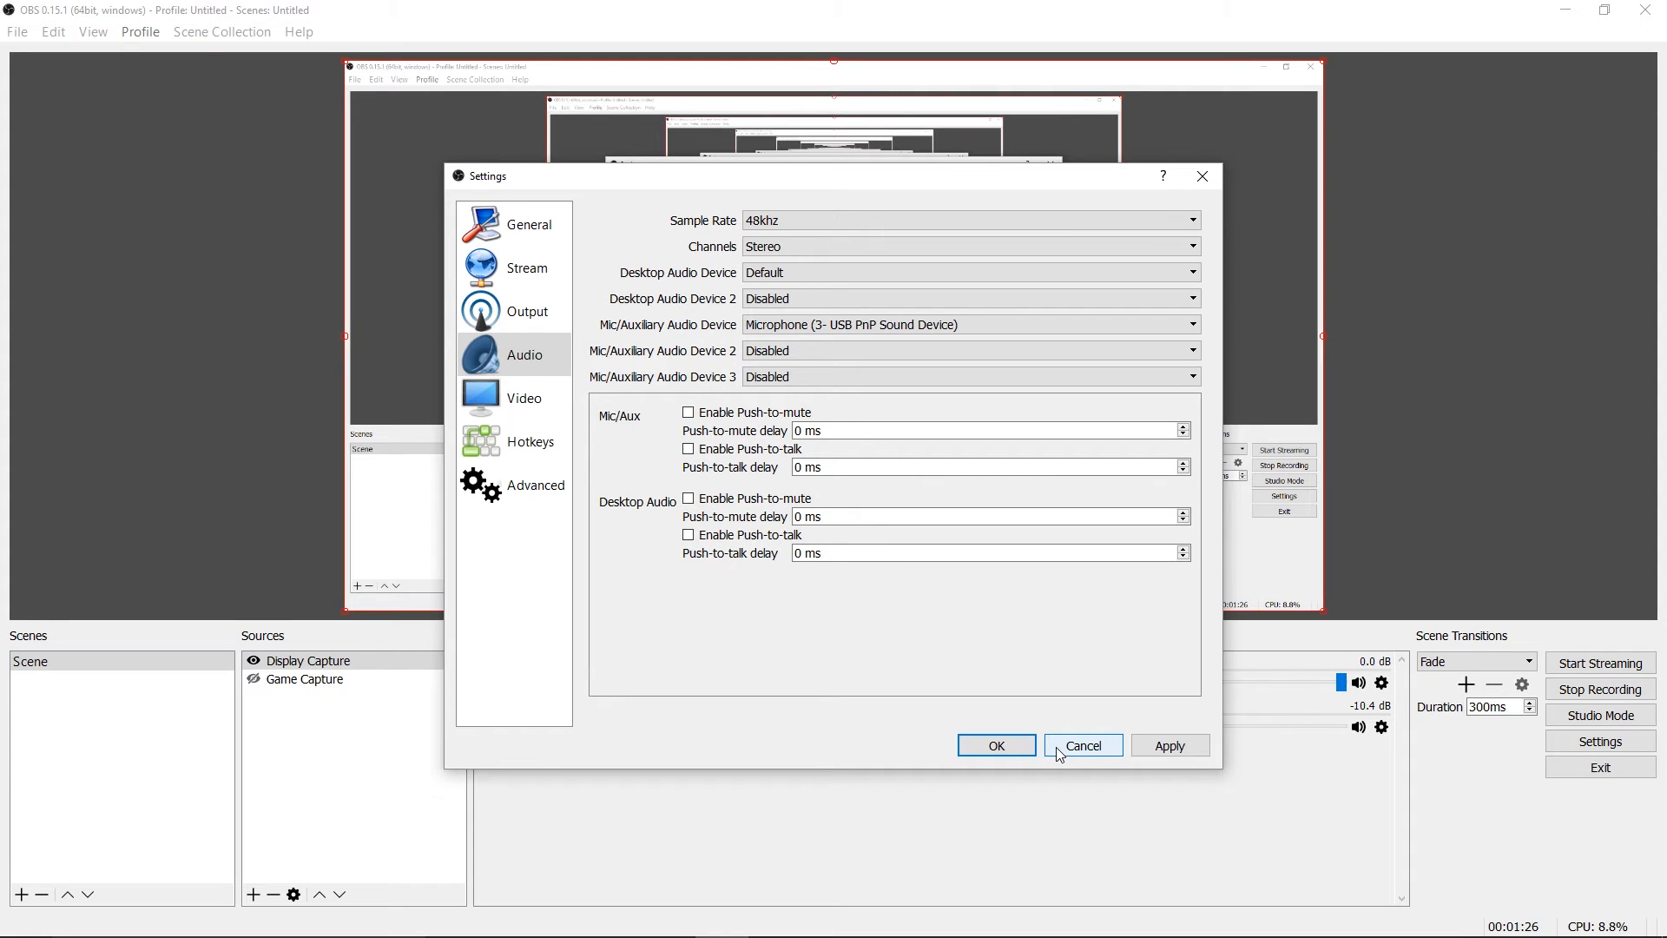
pyautogui.click(1081, 744)
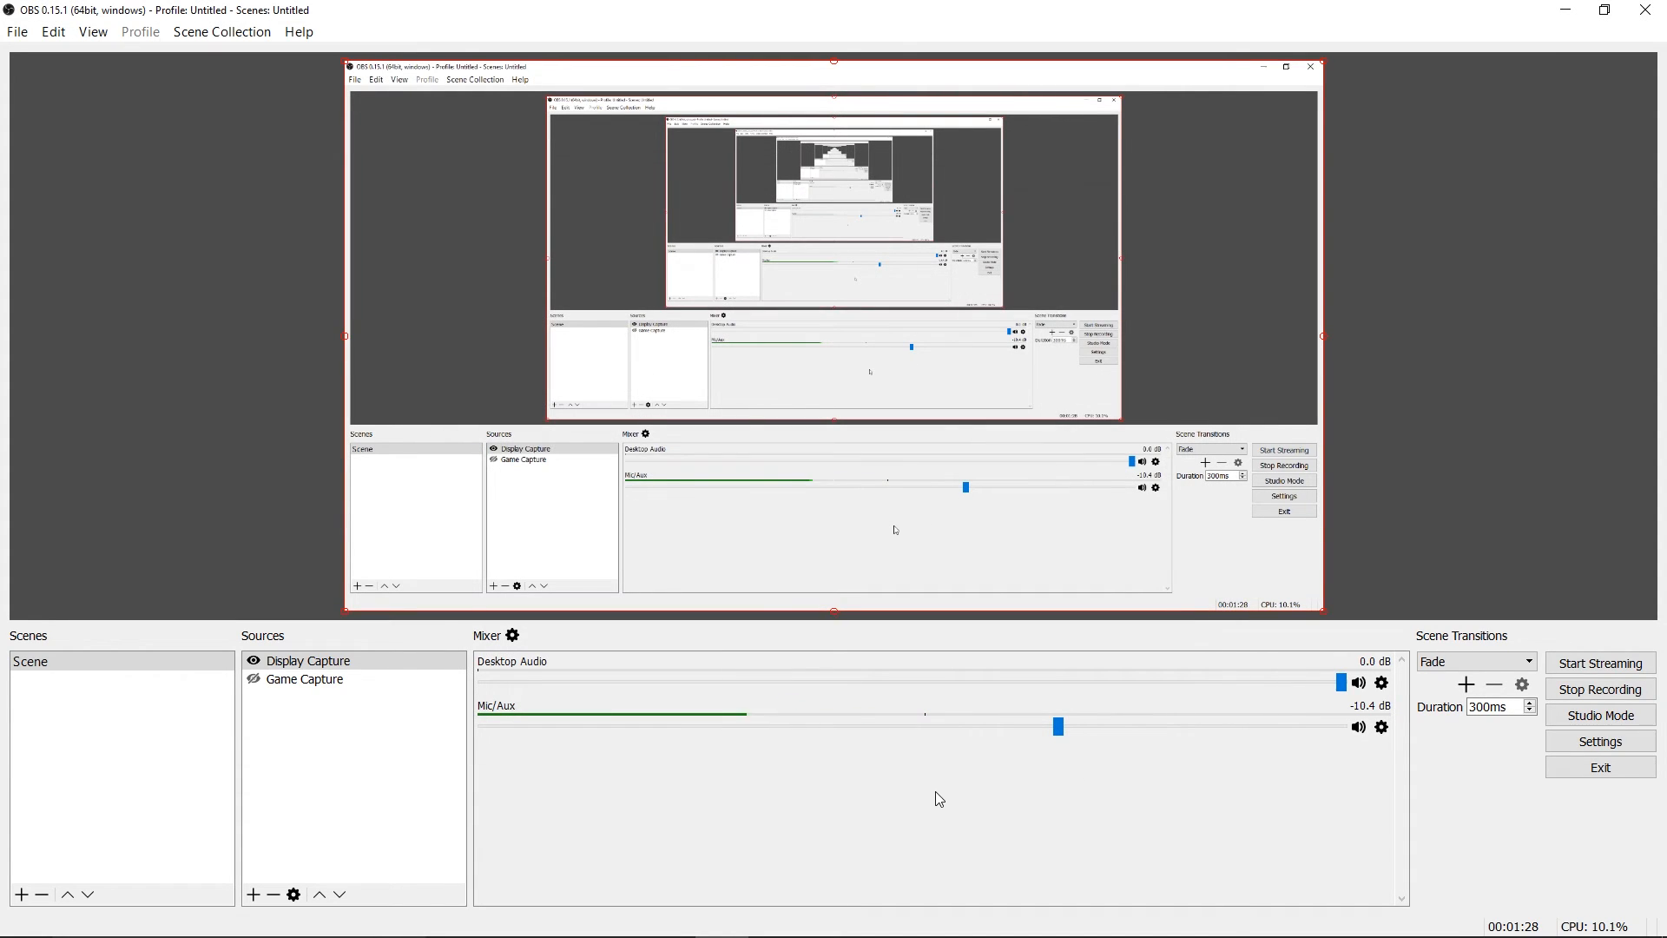